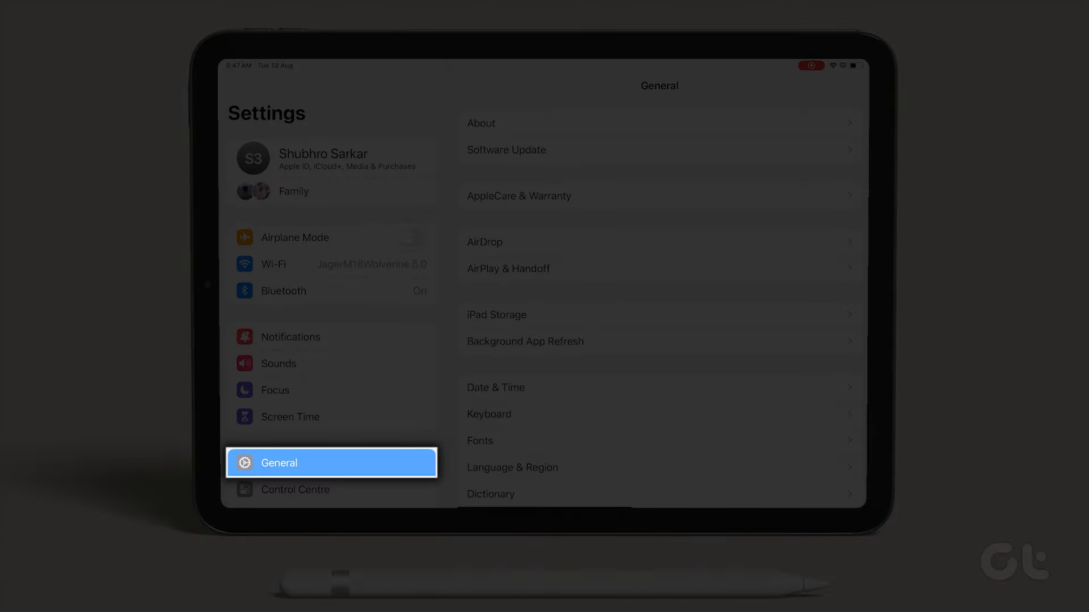
- Open the General pane in iPad Settings to find the device details
{"action": "left_click", "coordinate": [481, 123]}
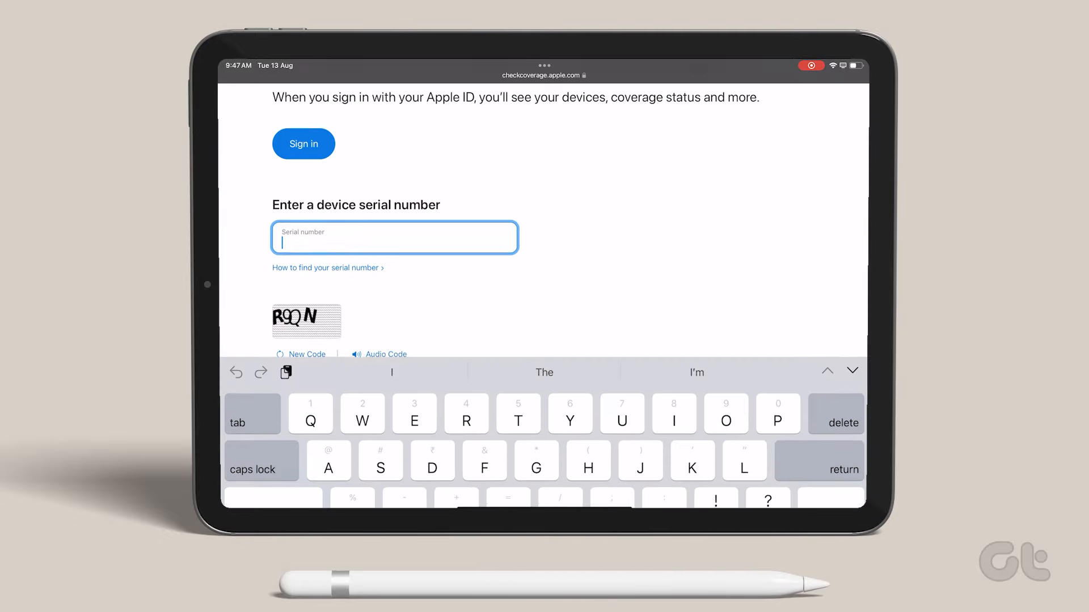
{"action": "type", "text": "JQCMQTVL4G"}
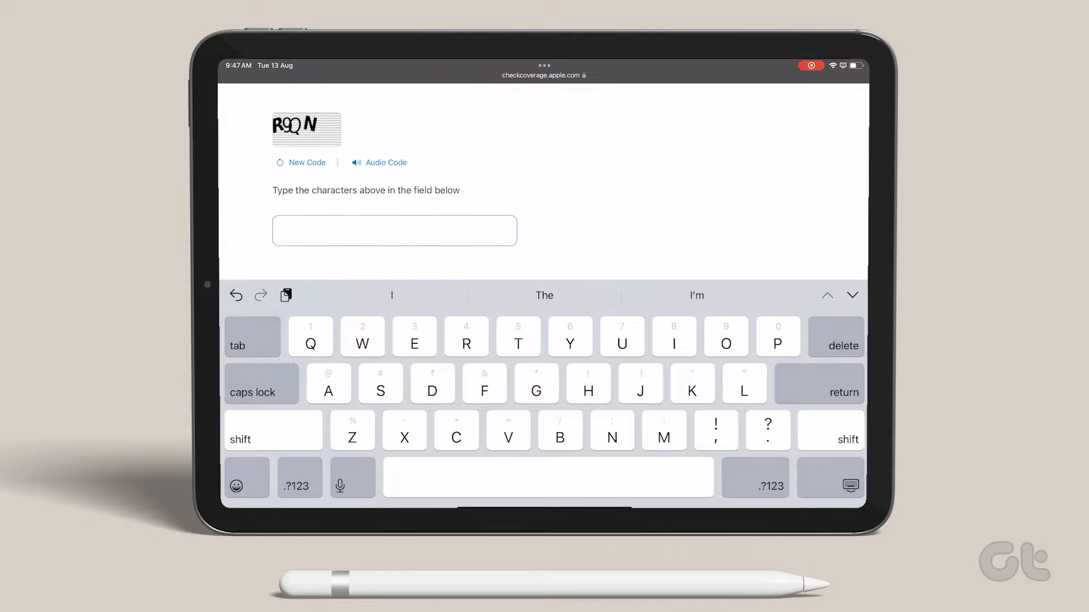
- Enter verification code R9QN and submit to show the iPad Air 11-inch (M2) coverage results
{"action": "left_click", "coordinate": [393, 230]}
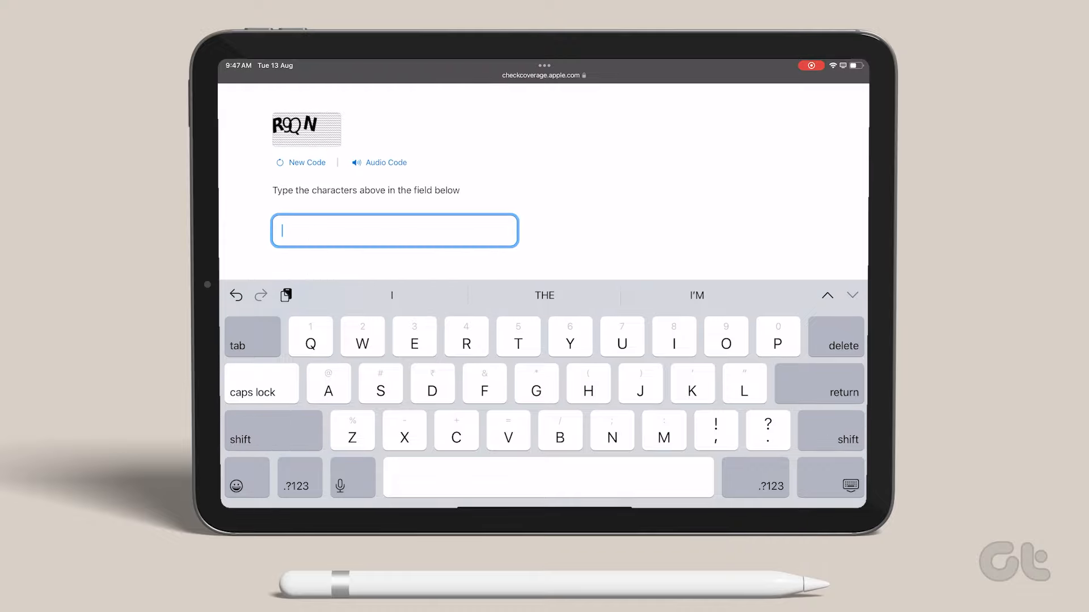
{"action": "type", "text": "R"}
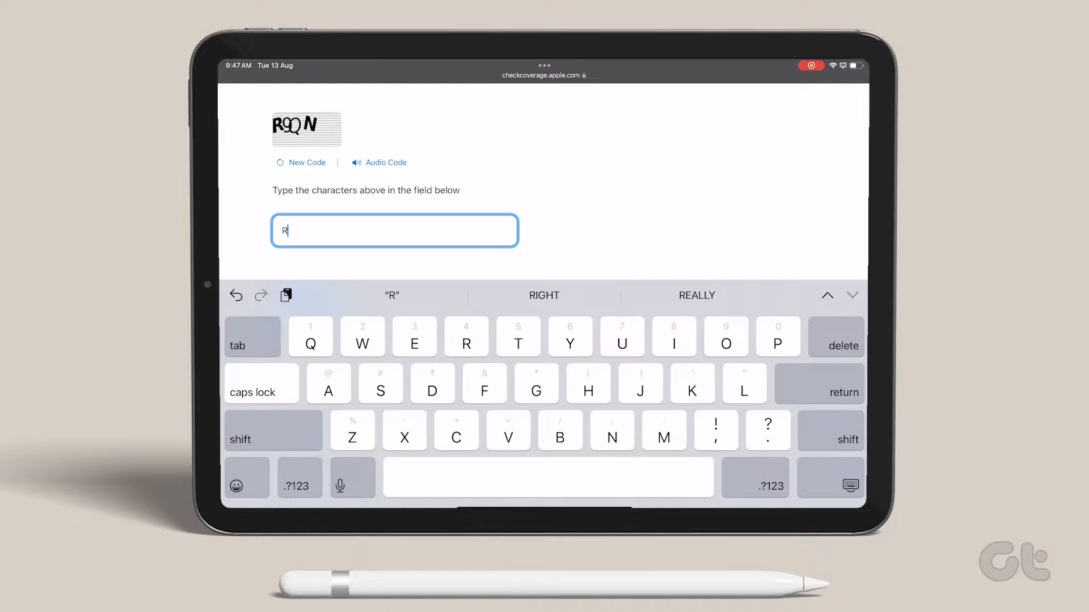
{"action": "type", "text": "9QN"}
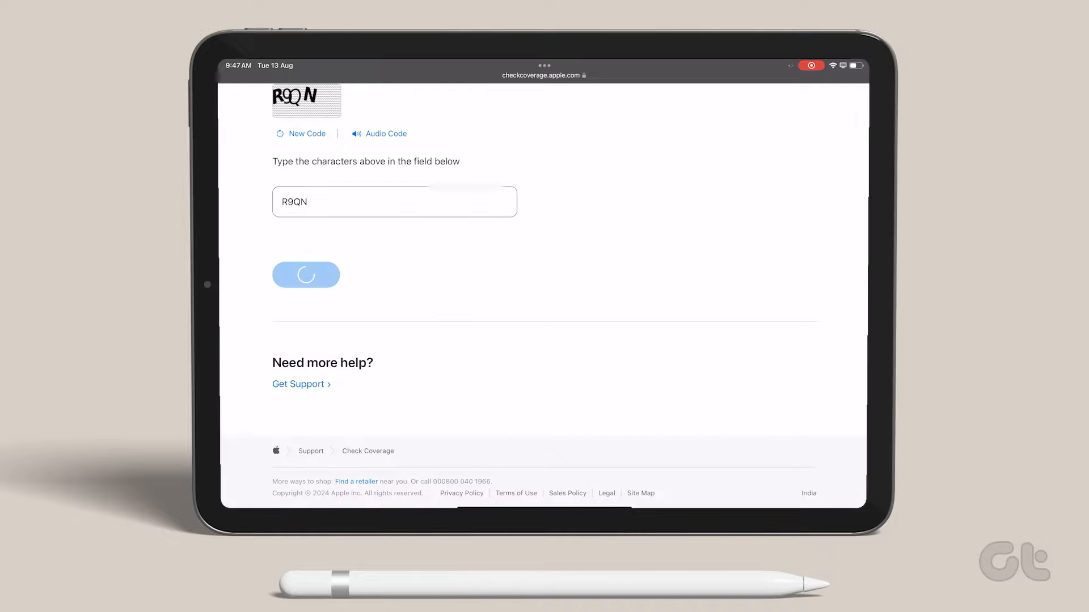
{"action": "left_click", "coordinate": [305, 275]}
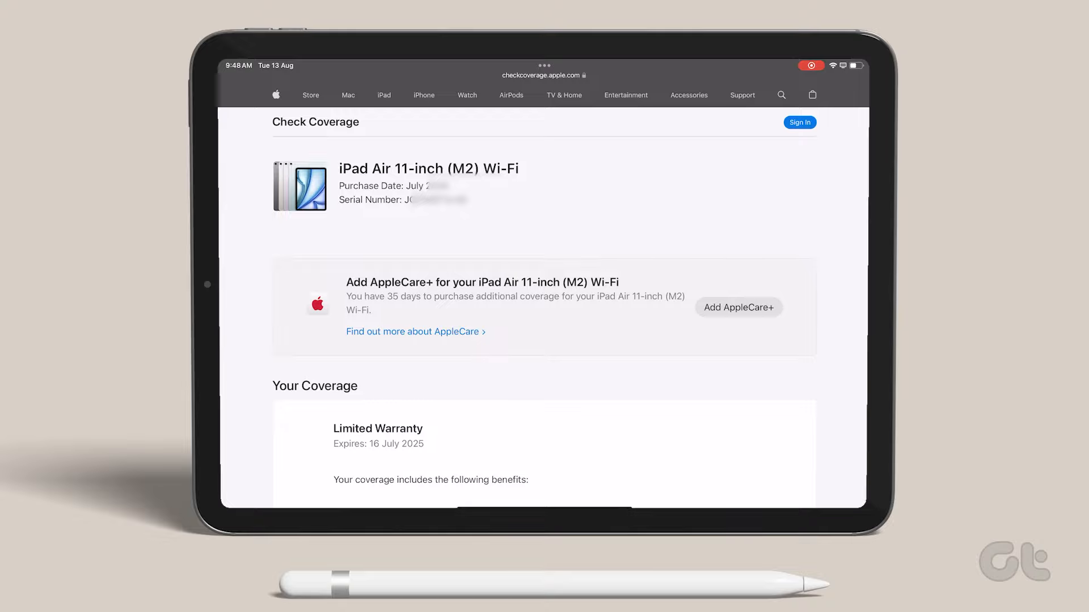